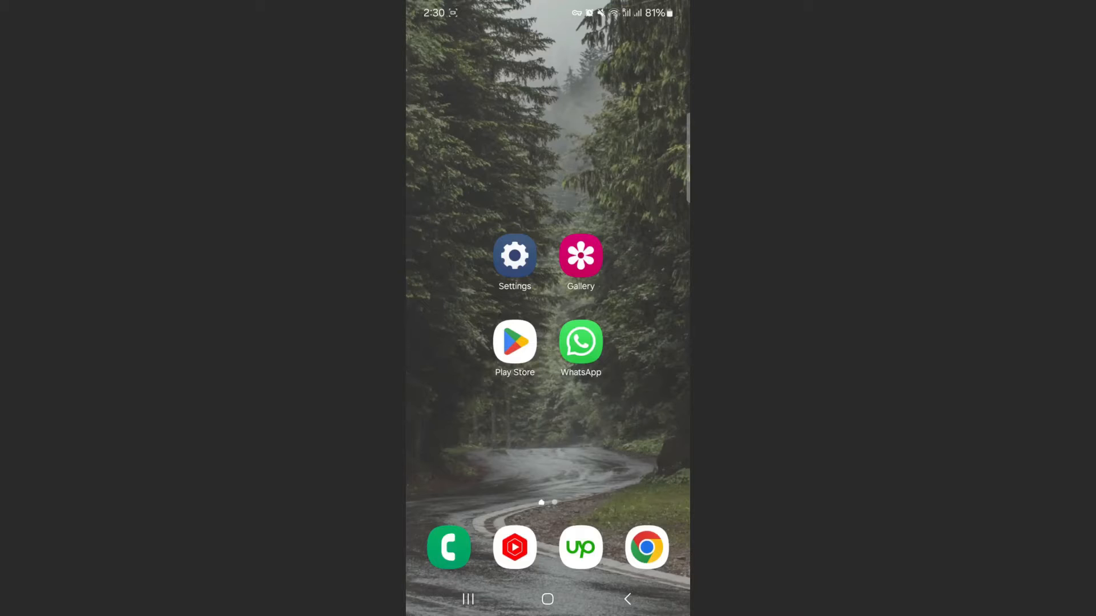
Launch Settings from the home screen and scroll to the bottom of its list.
left_click(515, 255)
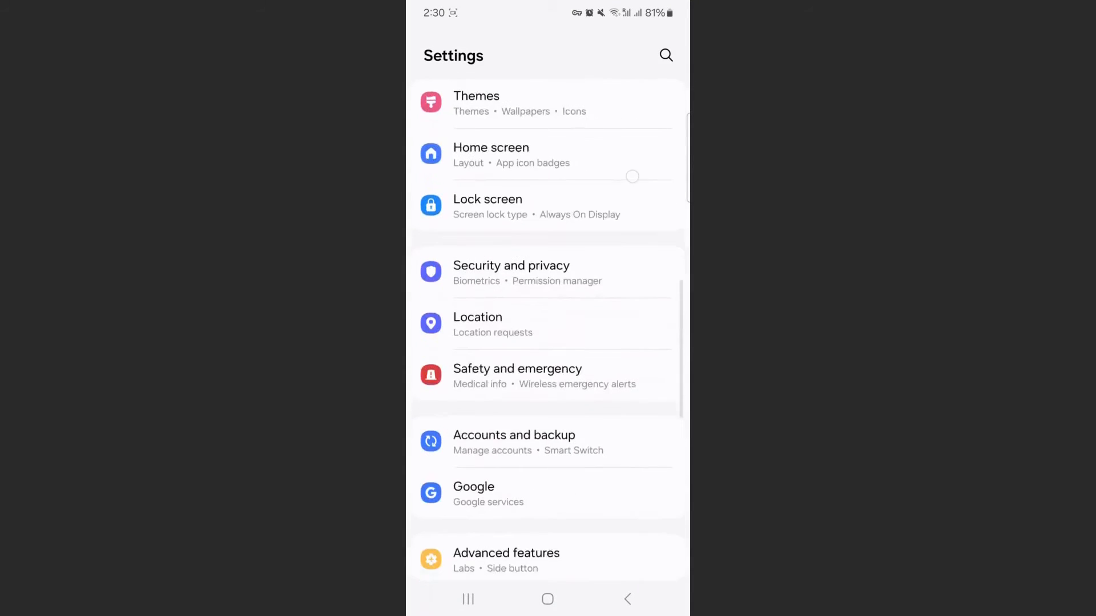
scroll("down", 3)
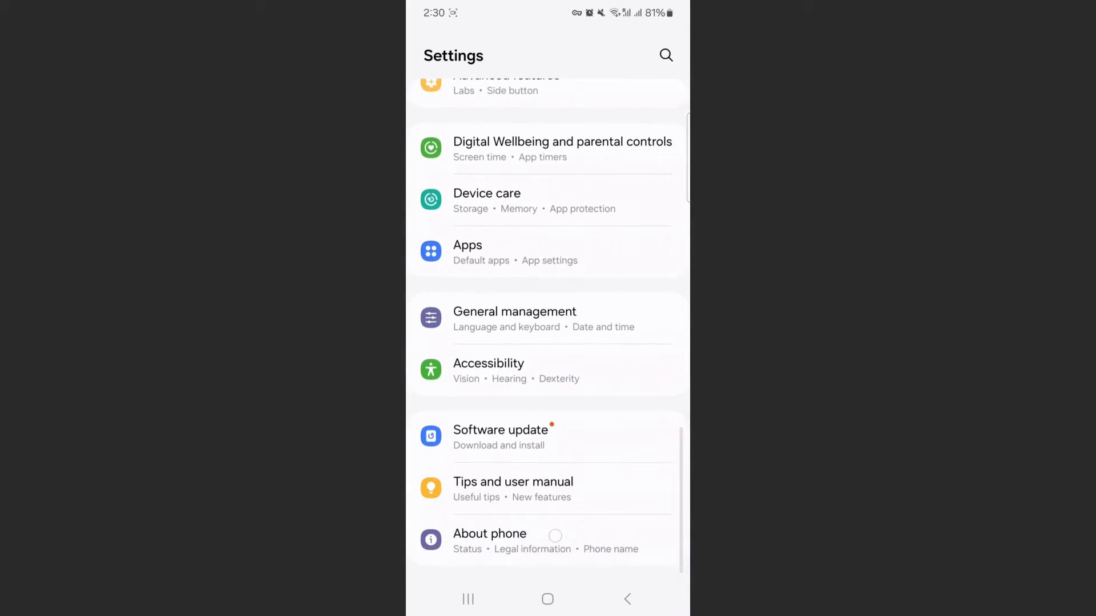
Go into About phone, then Software information.
left_click(490, 534)
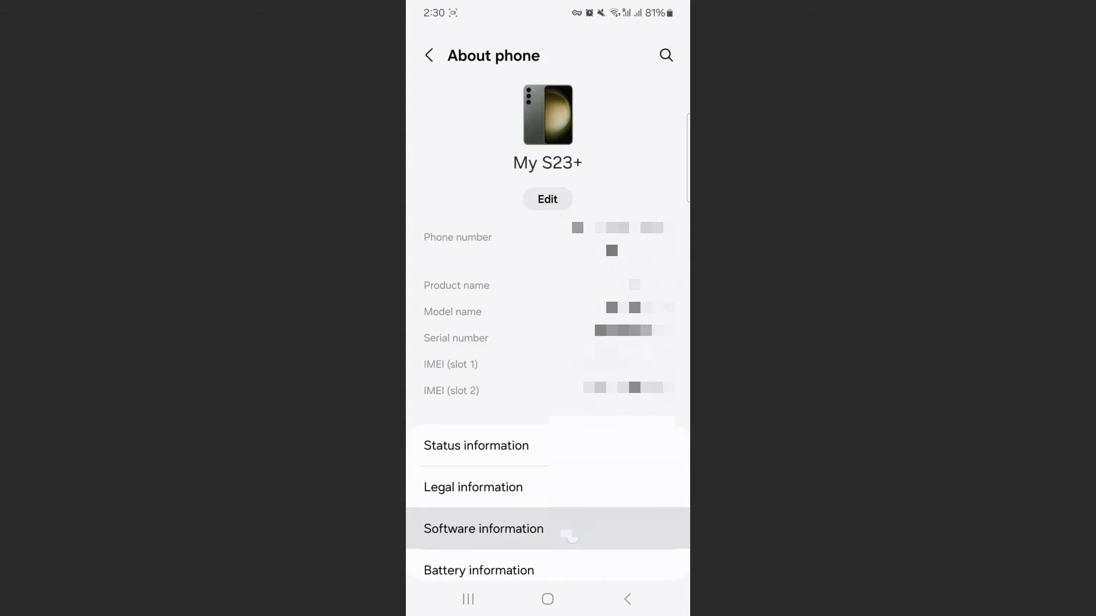
left_click(483, 528)
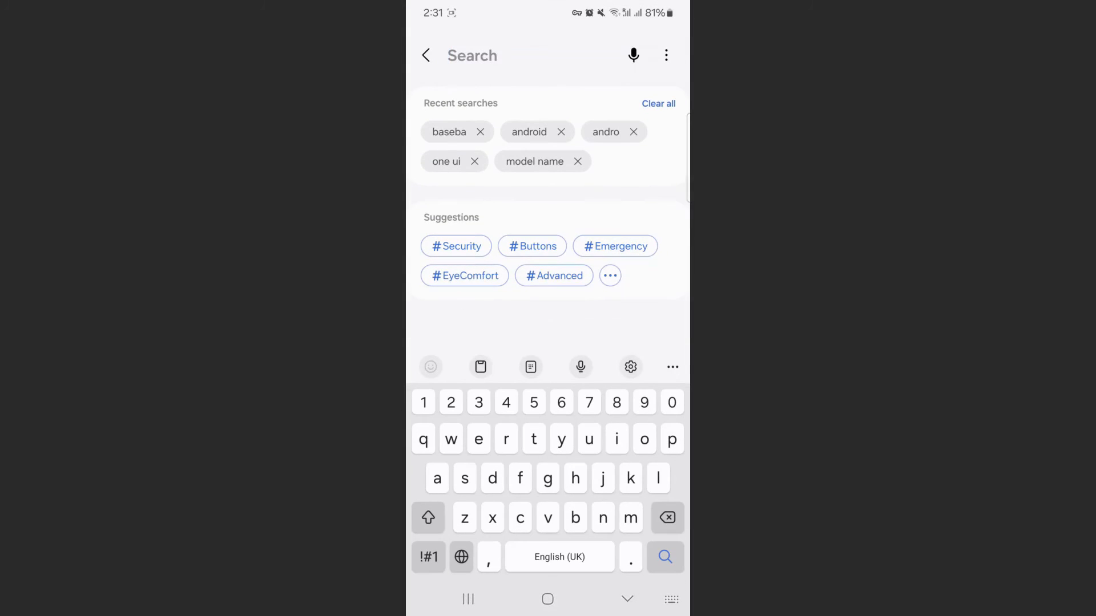
Search settings for "kerne" and open the Kernel version result.
type("kerne")
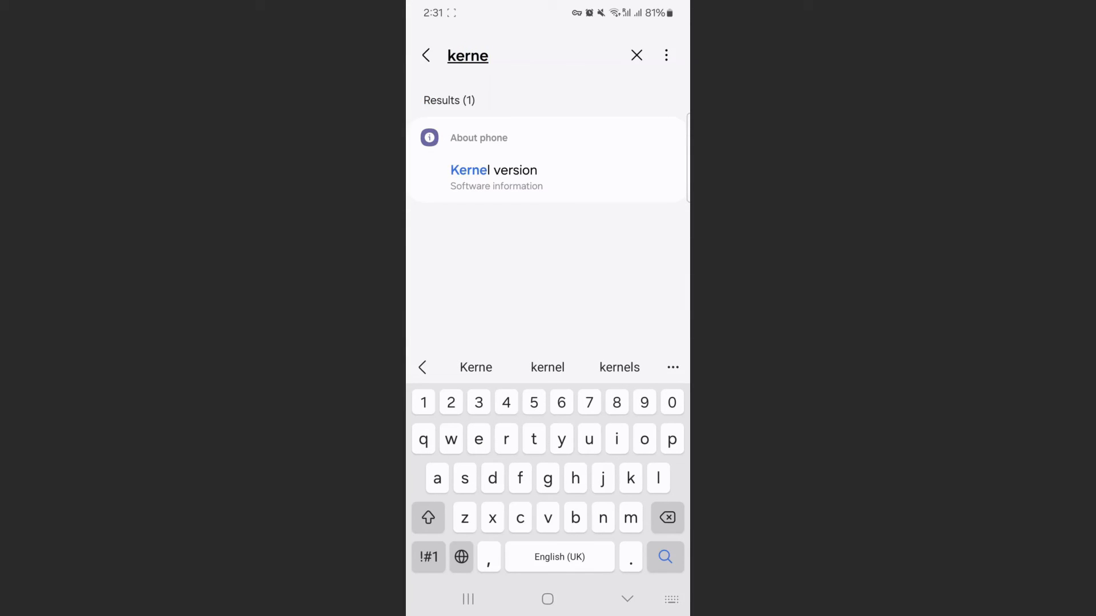
left_click(493, 178)
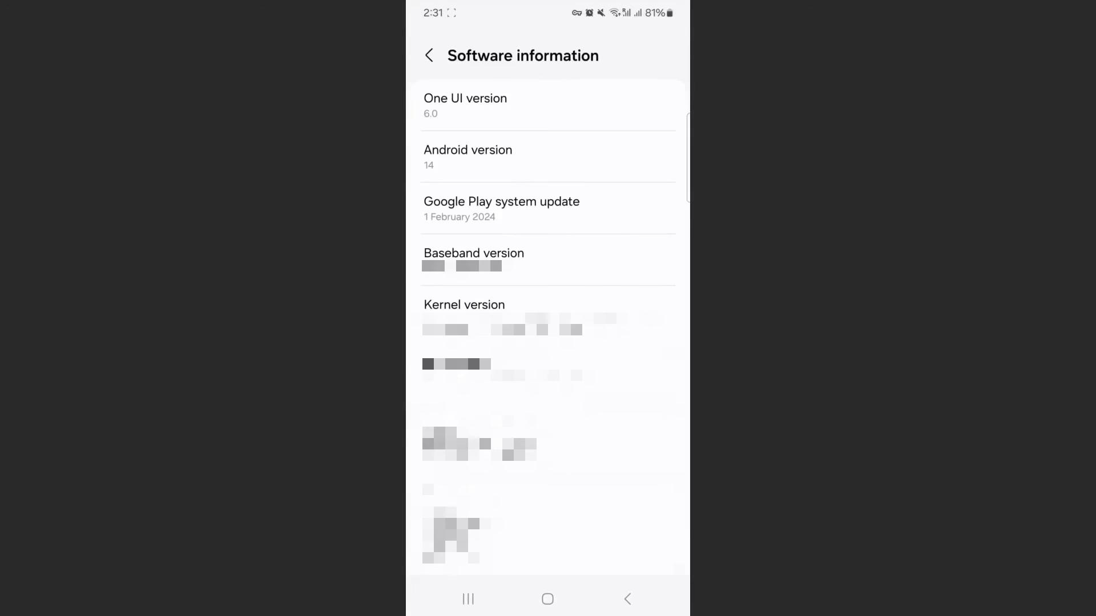